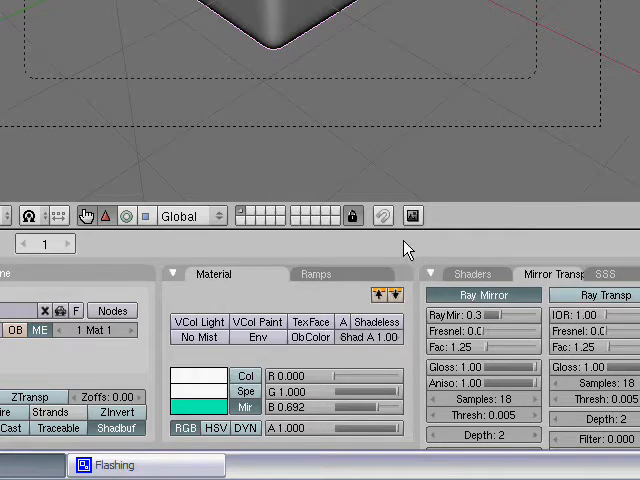
{"action": "mouse_move", "coordinate": [258, 282]}
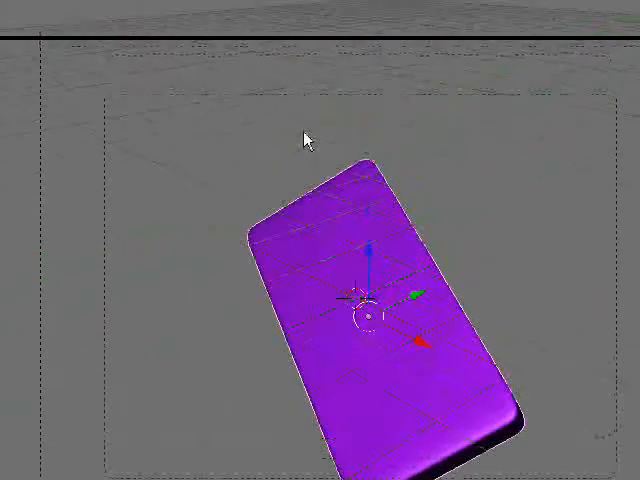
Step: Render the current frame showing the purple cube
{"action": "left_click", "coordinate": [190, 38]}
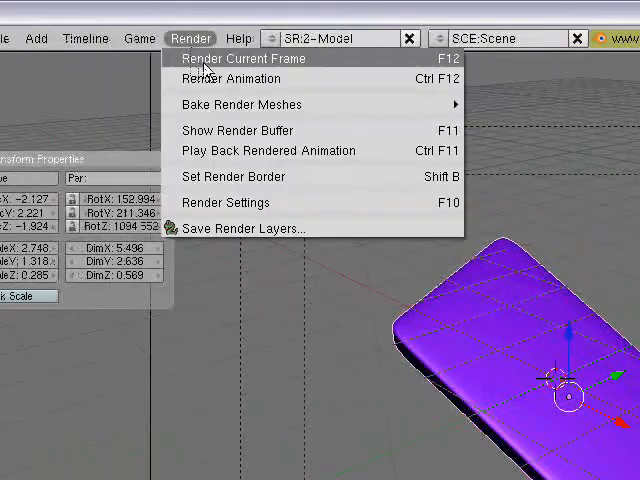
{"action": "left_click", "coordinate": [242, 56]}
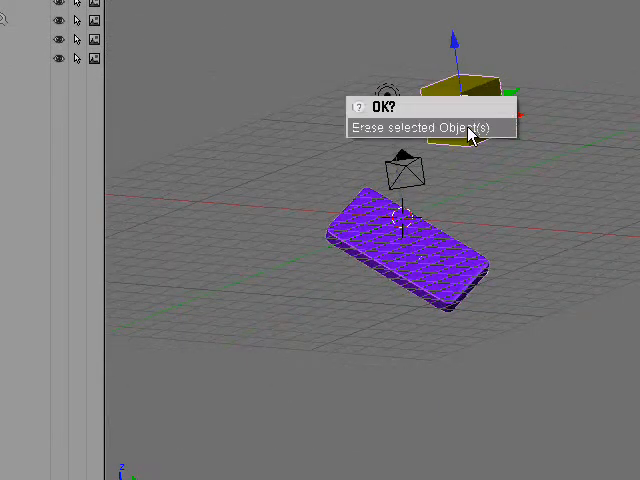
Step: Confirm erasing the yellow object above the purple cube
{"action": "left_click", "coordinate": [372, 108]}
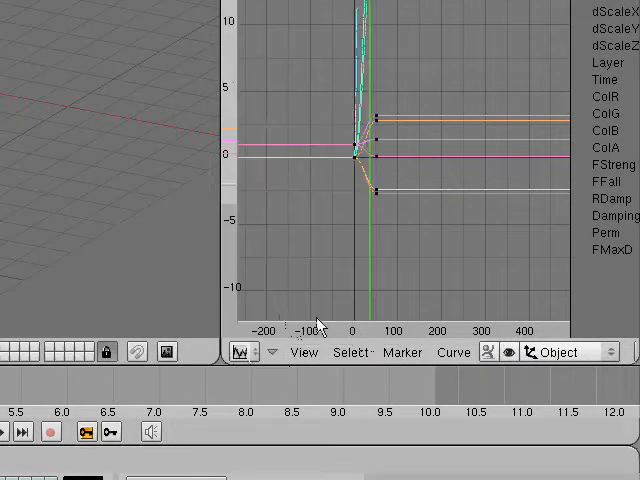
{"action": "mouse_move", "coordinate": [408, 264]}
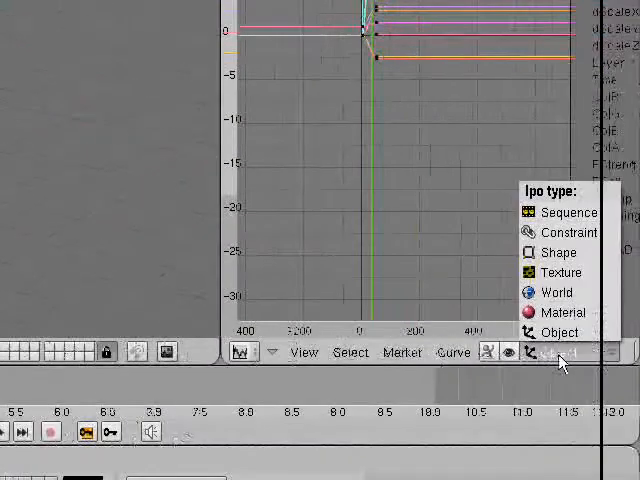
Step: Show the Material curves in the IPO editor to view the R, G, B colour channels
{"action": "left_click", "coordinate": [564, 312]}
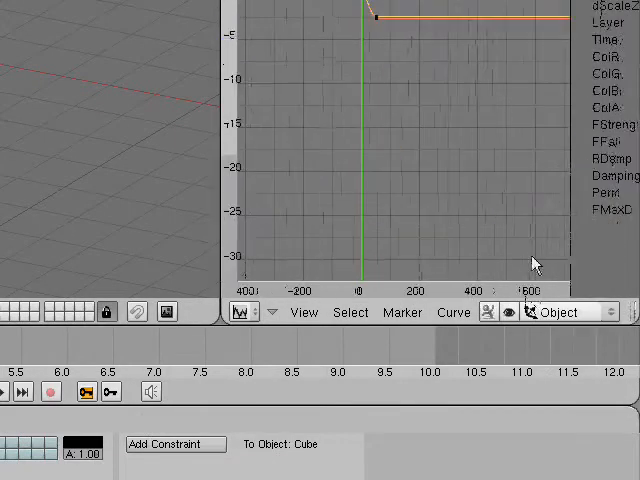
{"action": "left_click", "coordinate": [562, 312]}
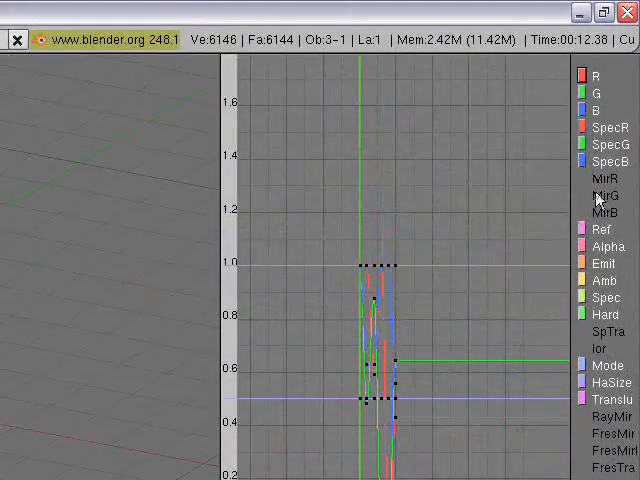
{"action": "scroll", "scroll_direction": "down", "scroll_amount": 3}
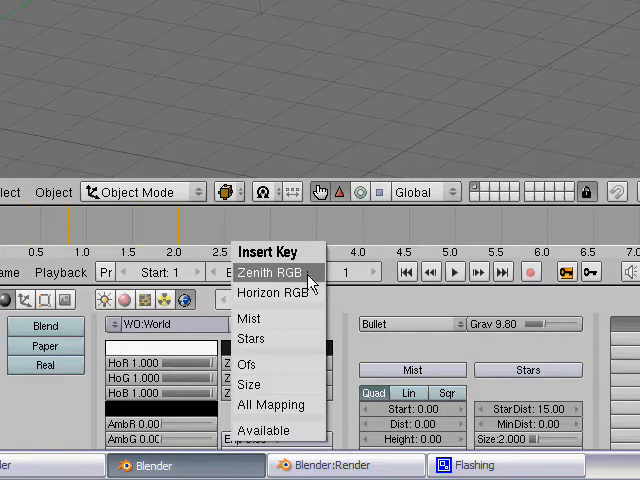
Step: Key the world horizon colour, then move to a later frame for a second key
{"action": "left_click", "coordinate": [268, 272]}
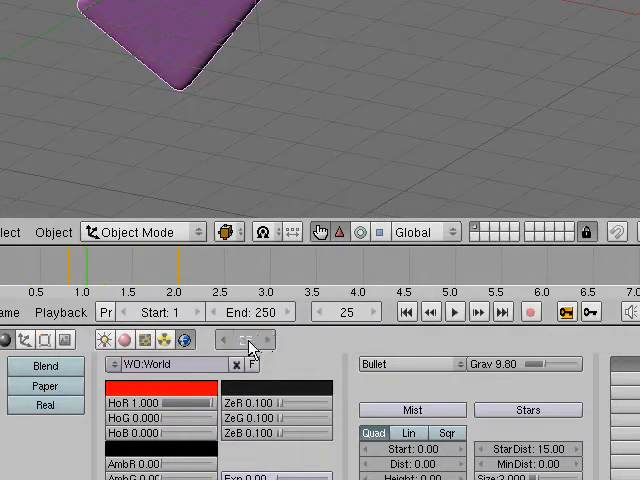
{"action": "left_click", "coordinate": [156, 388]}
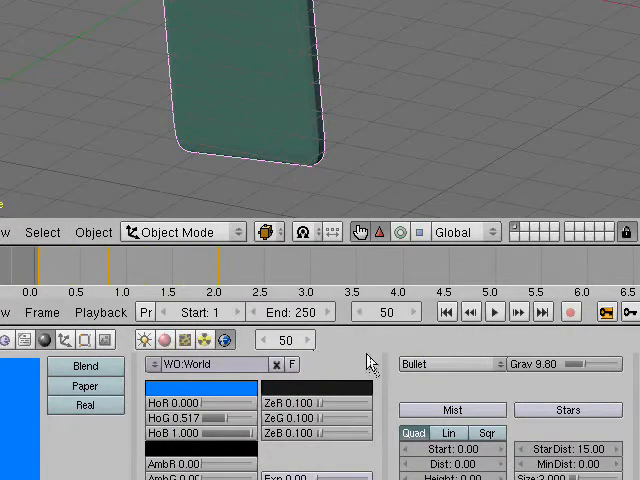
{"action": "left_click", "coordinate": [196, 384]}
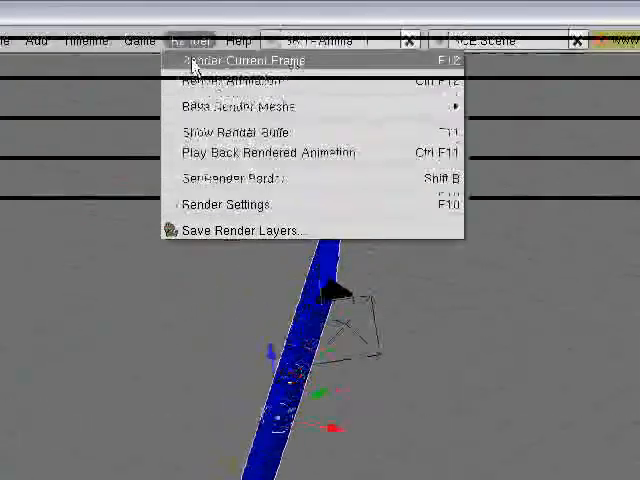
Step: Render the current frame showing the blue cube on the greenish background
{"action": "left_click", "coordinate": [240, 60]}
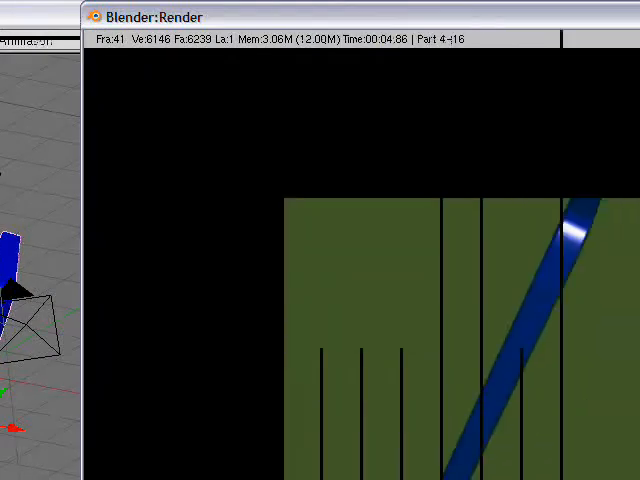